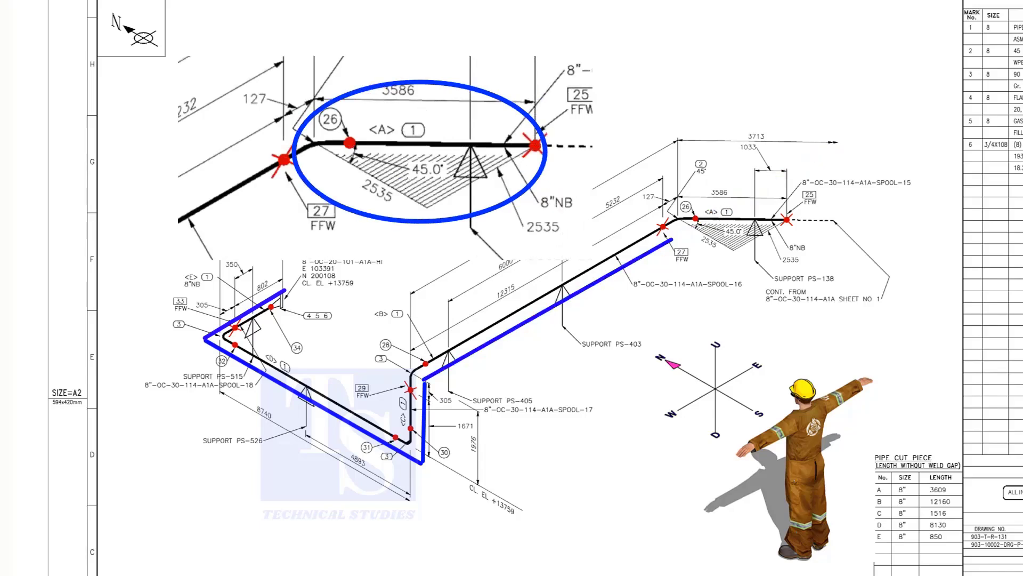
# Step: Draw a red highlight line along the pipe run continuing down-right past the 27 FFW weld
pyautogui.moveTo(679, 231); pyautogui.dragTo(825, 329)
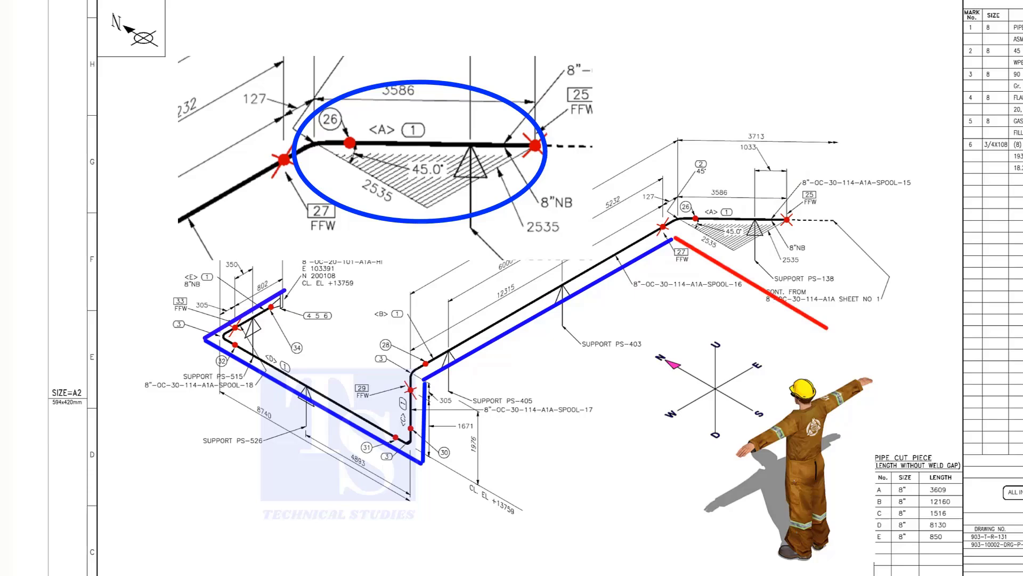